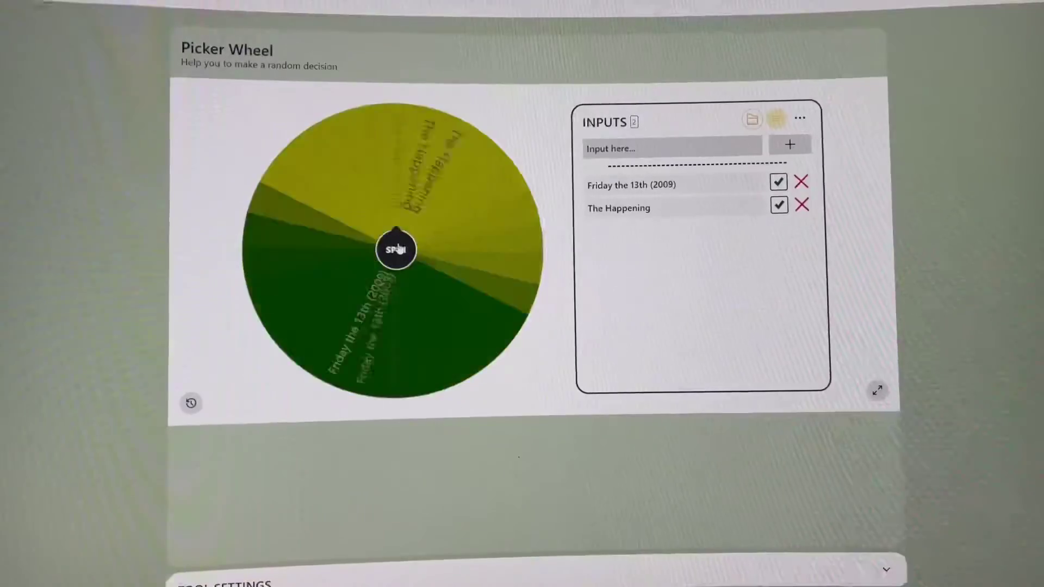
# Step: Spin the wheel, landing on Friday the 13th (2009), and dismiss the result
pyautogui.click(393, 250)
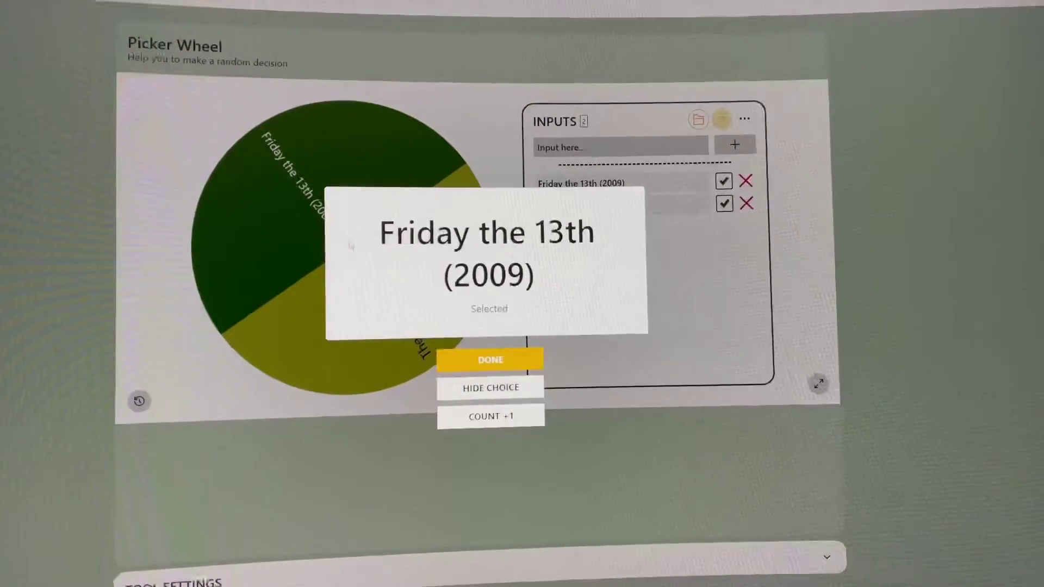
pyautogui.click(490, 359)
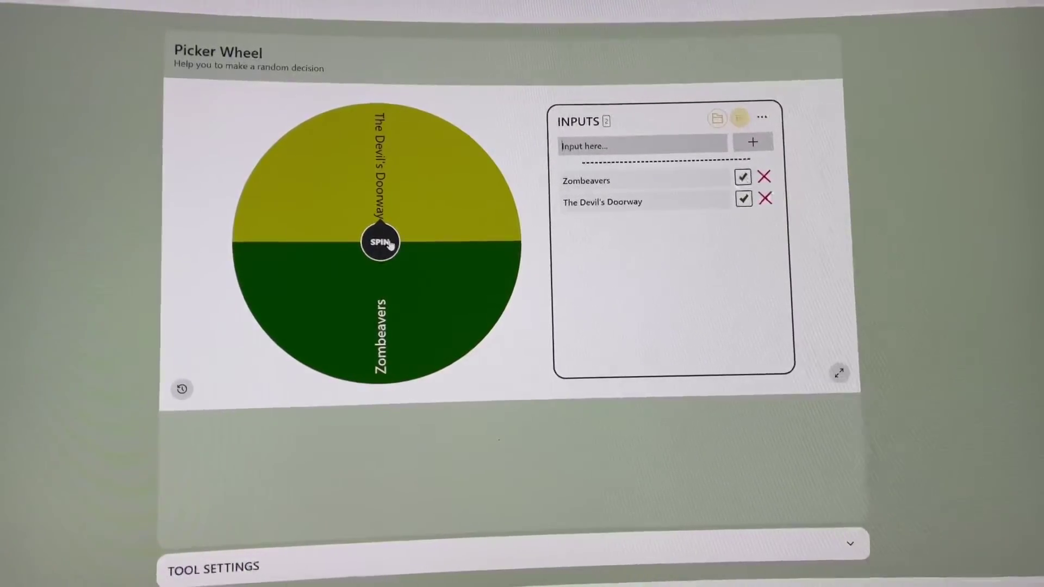
# Step: Spin the wheel between Zombeavers and The Devil's Doorway
pyautogui.click(379, 242)
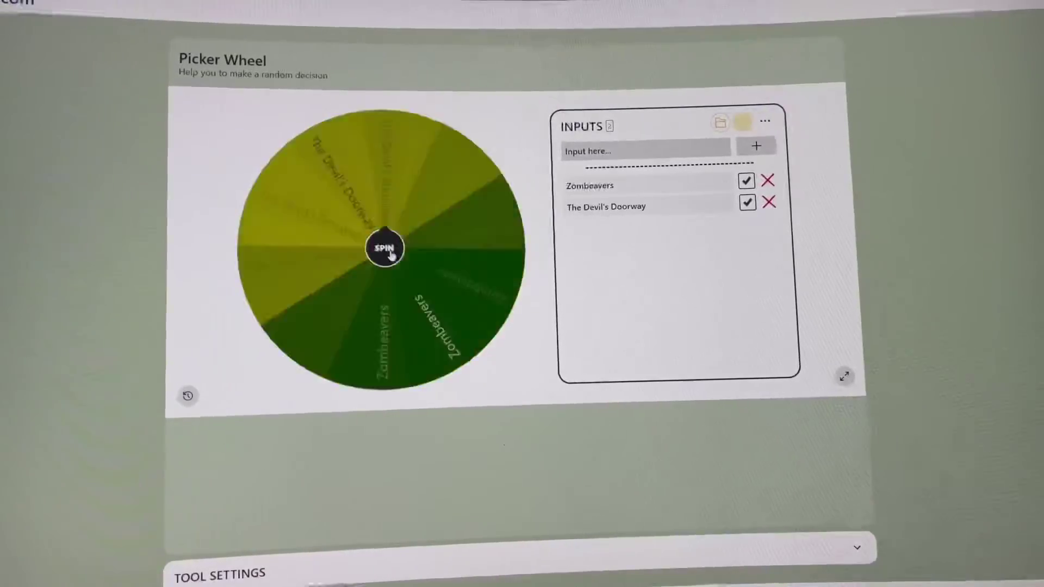